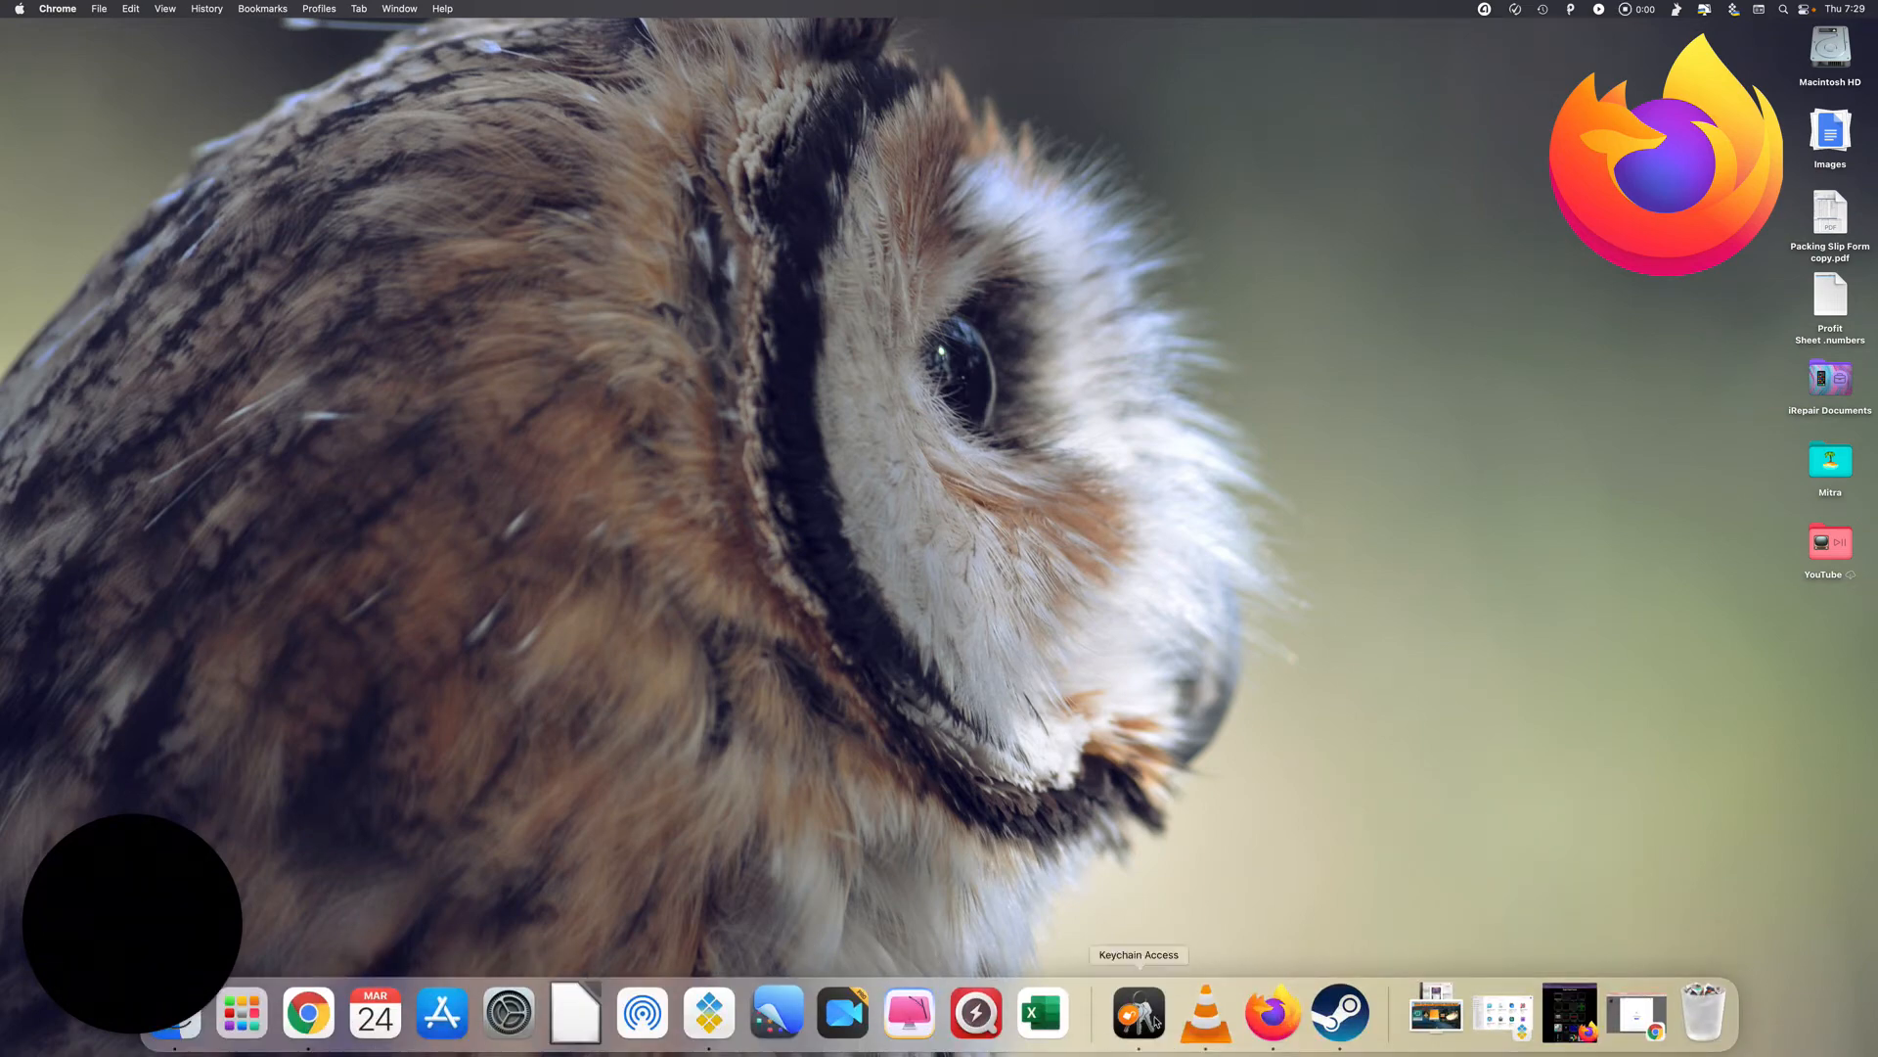
# Bring the Firefox window with the GameDub games site to the front
pyautogui.click(1271, 1013)
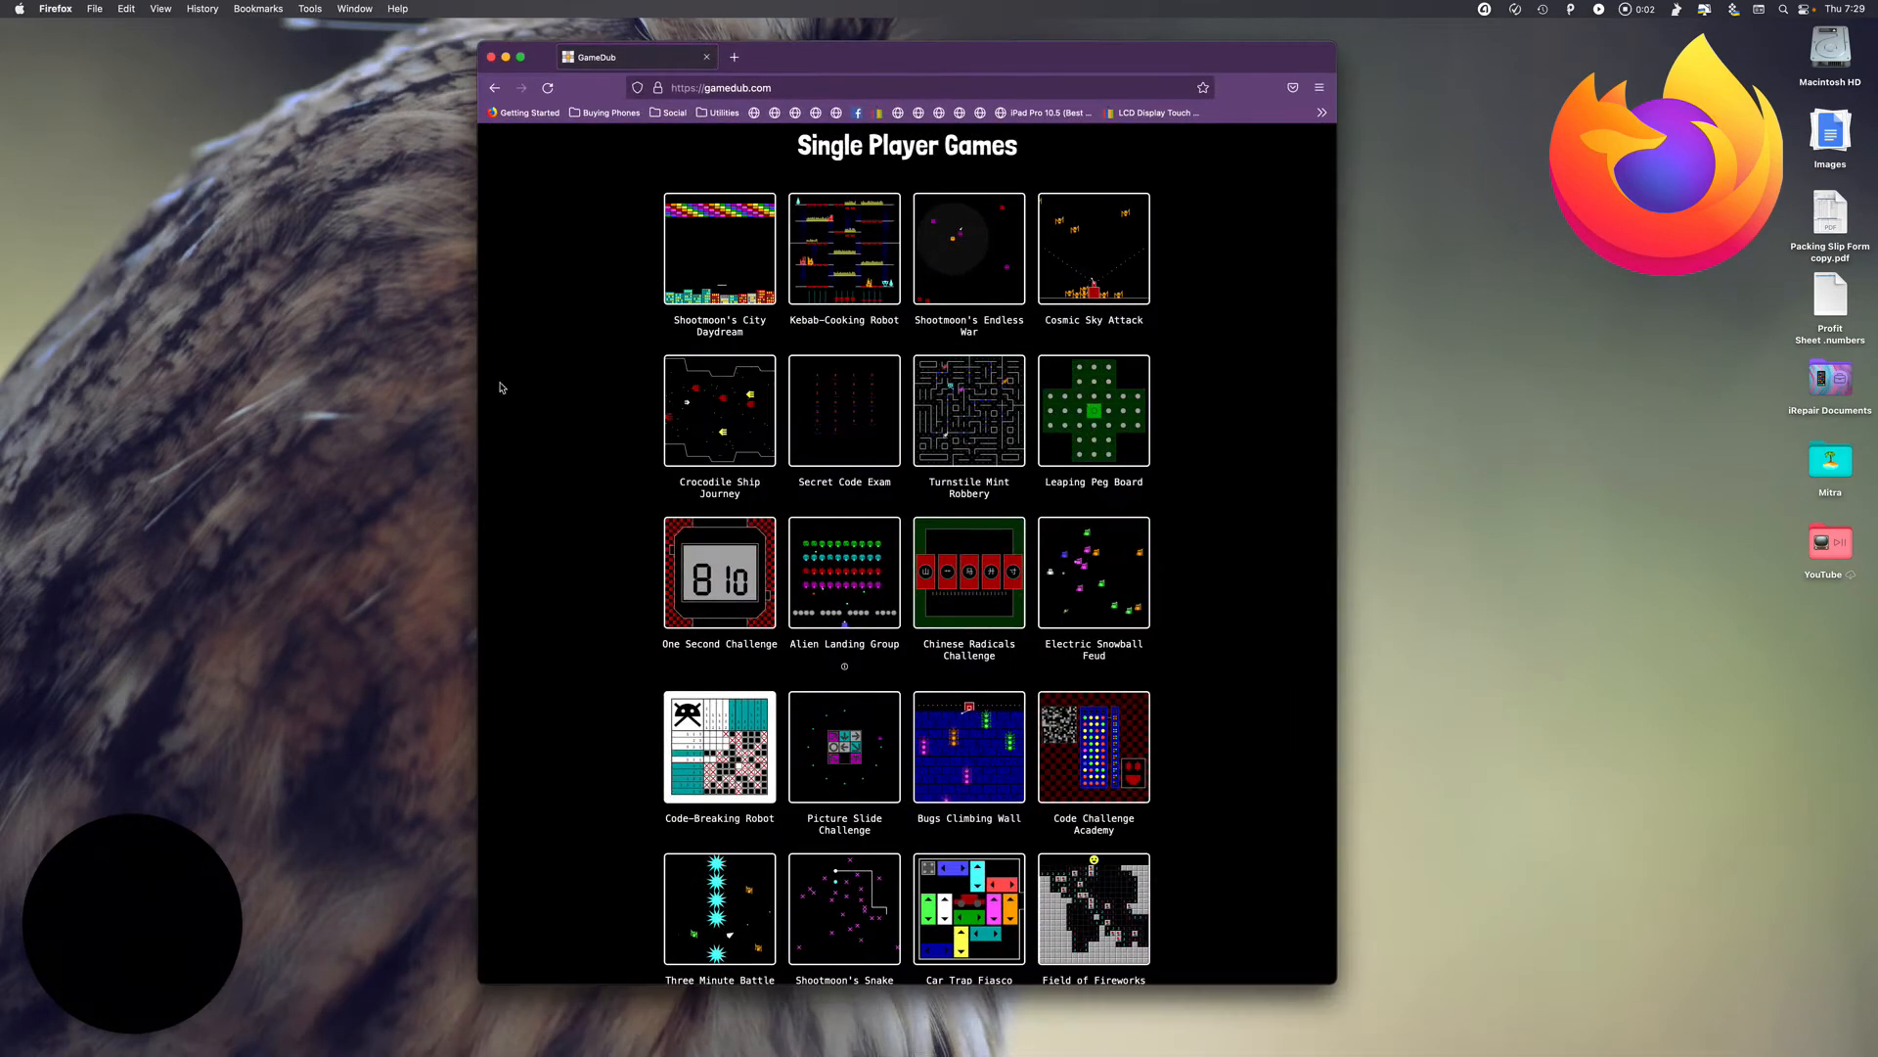
pyautogui.click(219, 223)
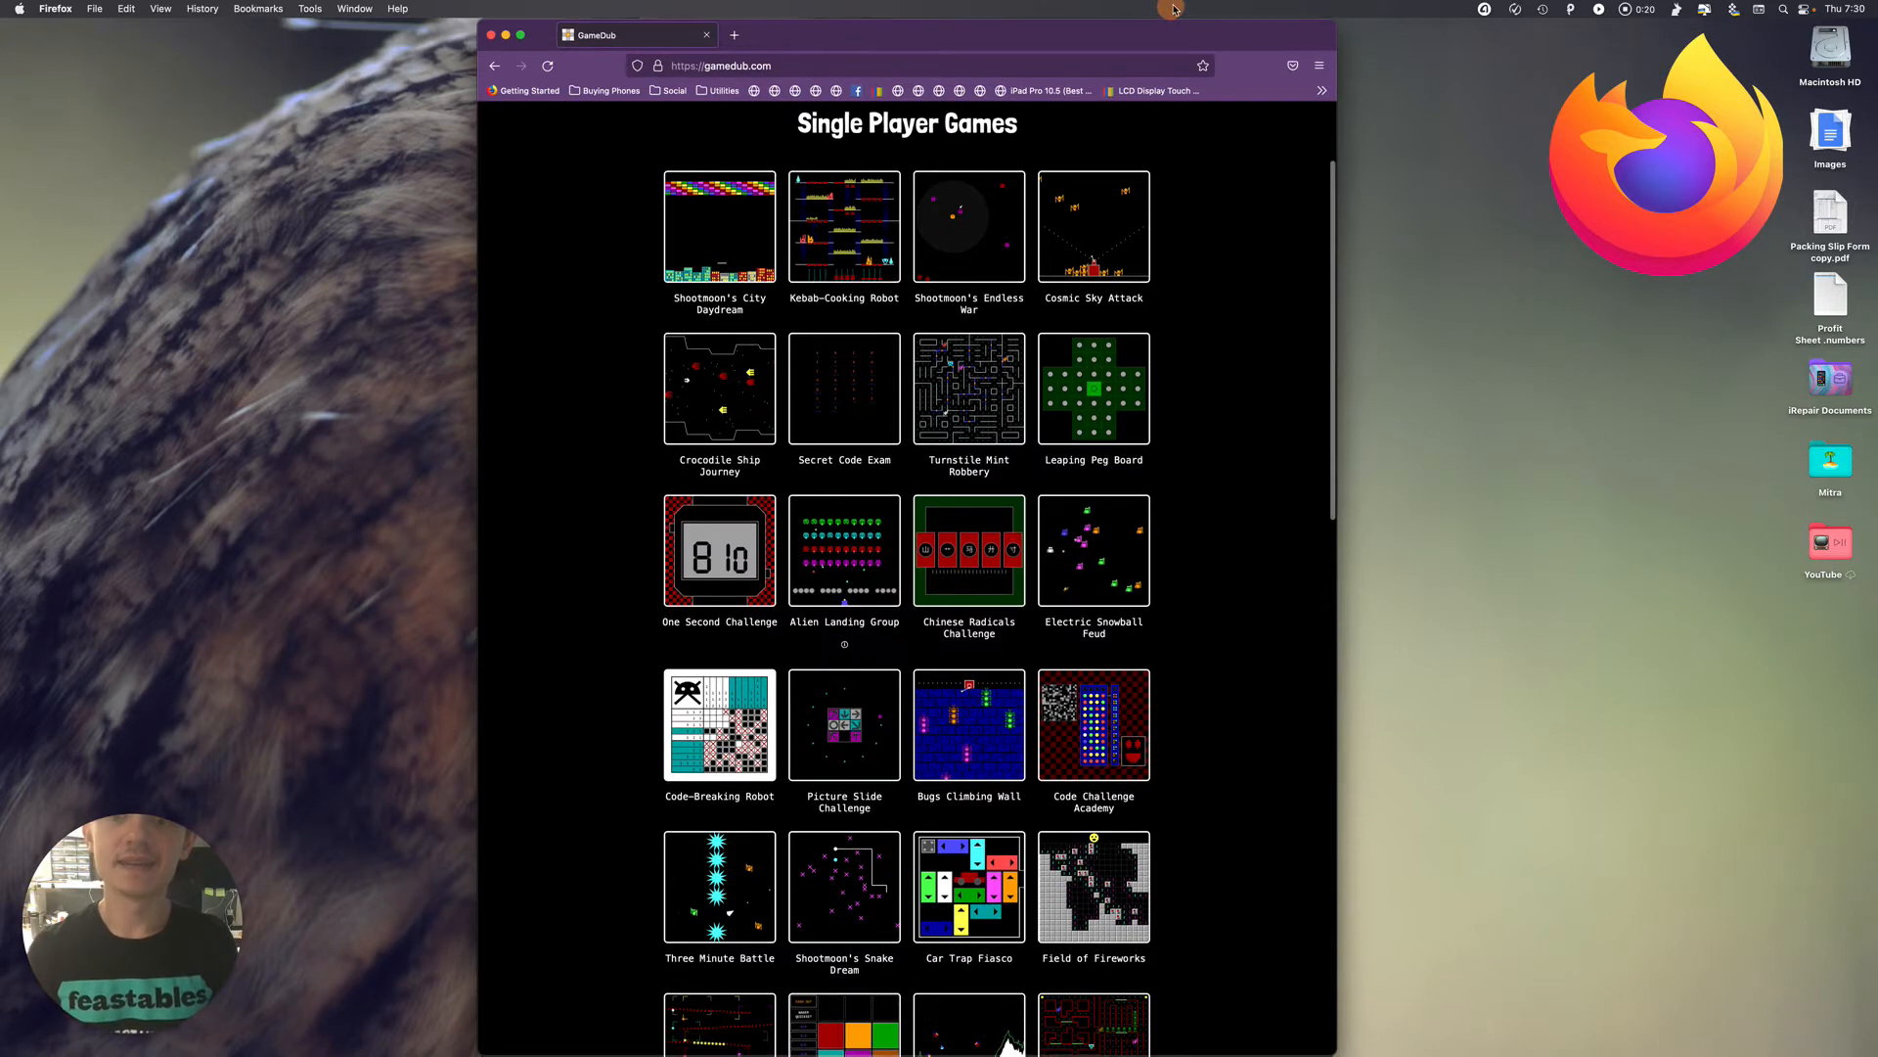
pyautogui.moveTo(697, 583)
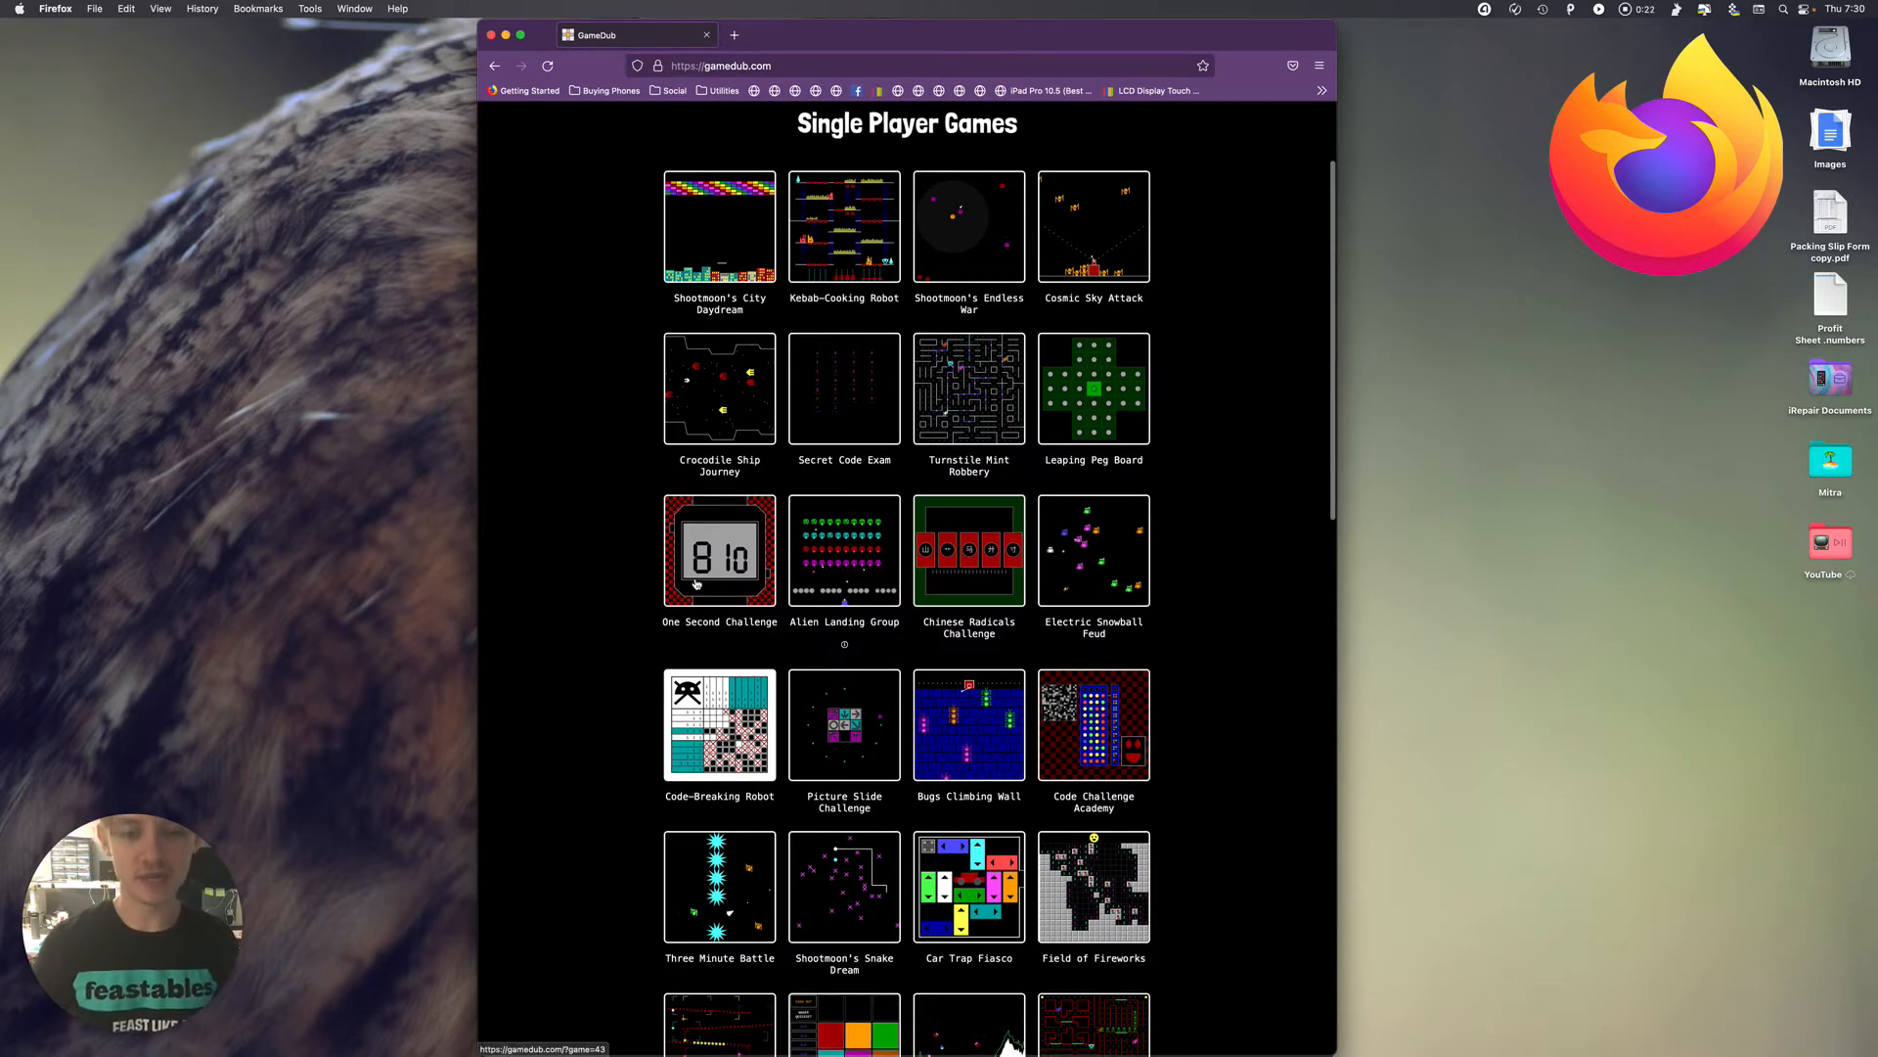
# Download the full-page GameDub screenshot as a PNG and open it in CleanShot X
pyautogui.scroll(-3)
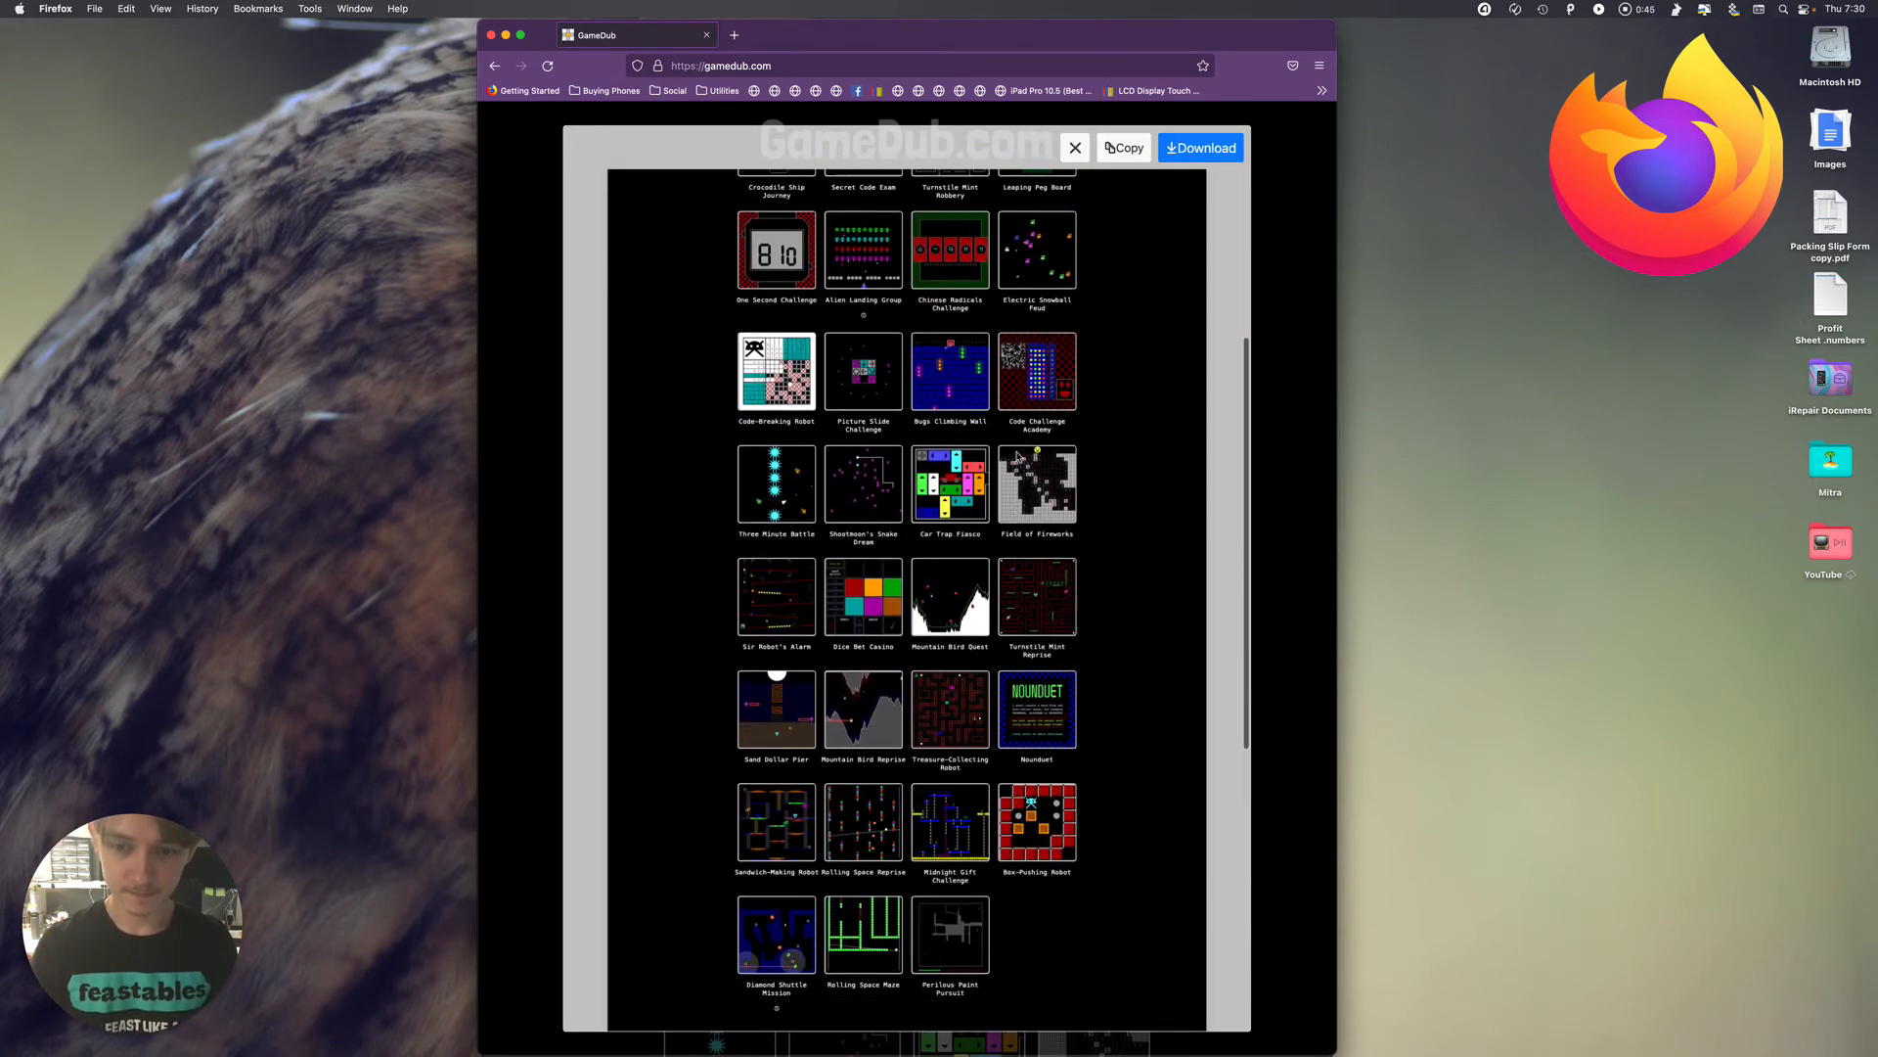
pyautogui.click(1076, 148)
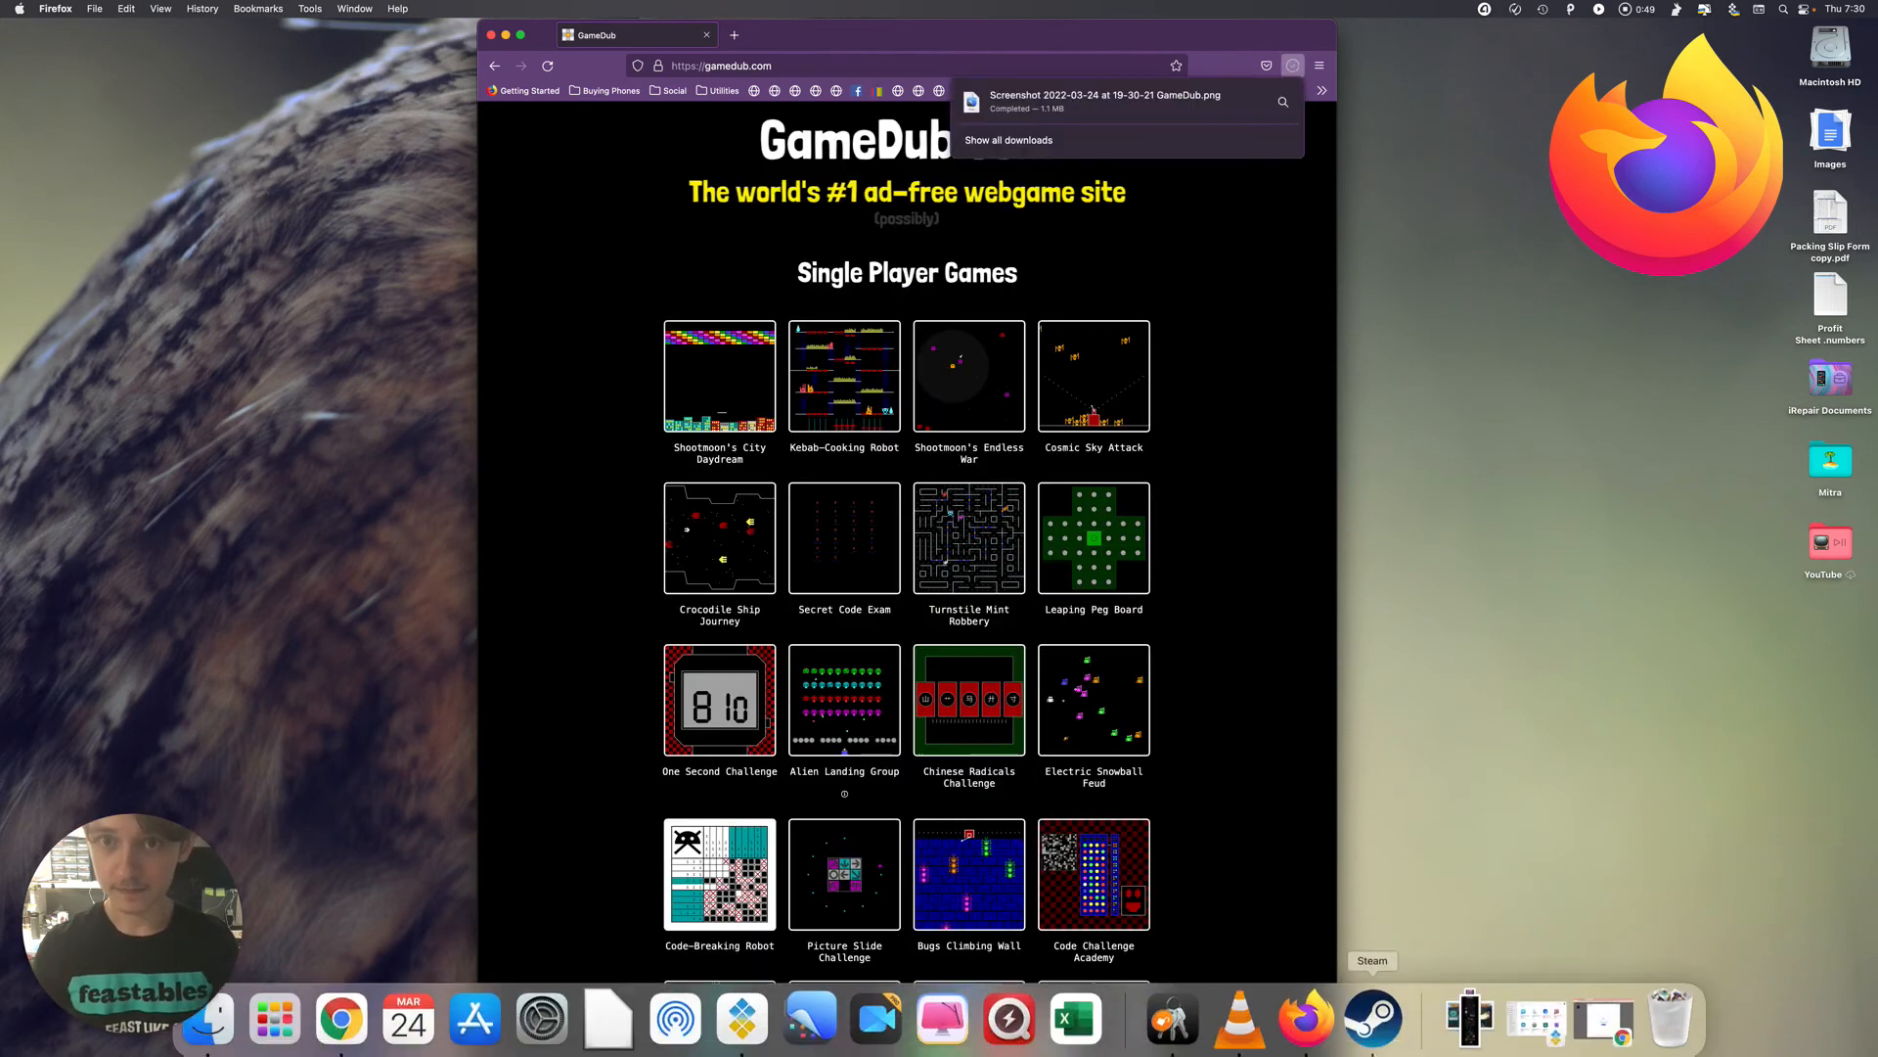
pyautogui.click(1293, 65)
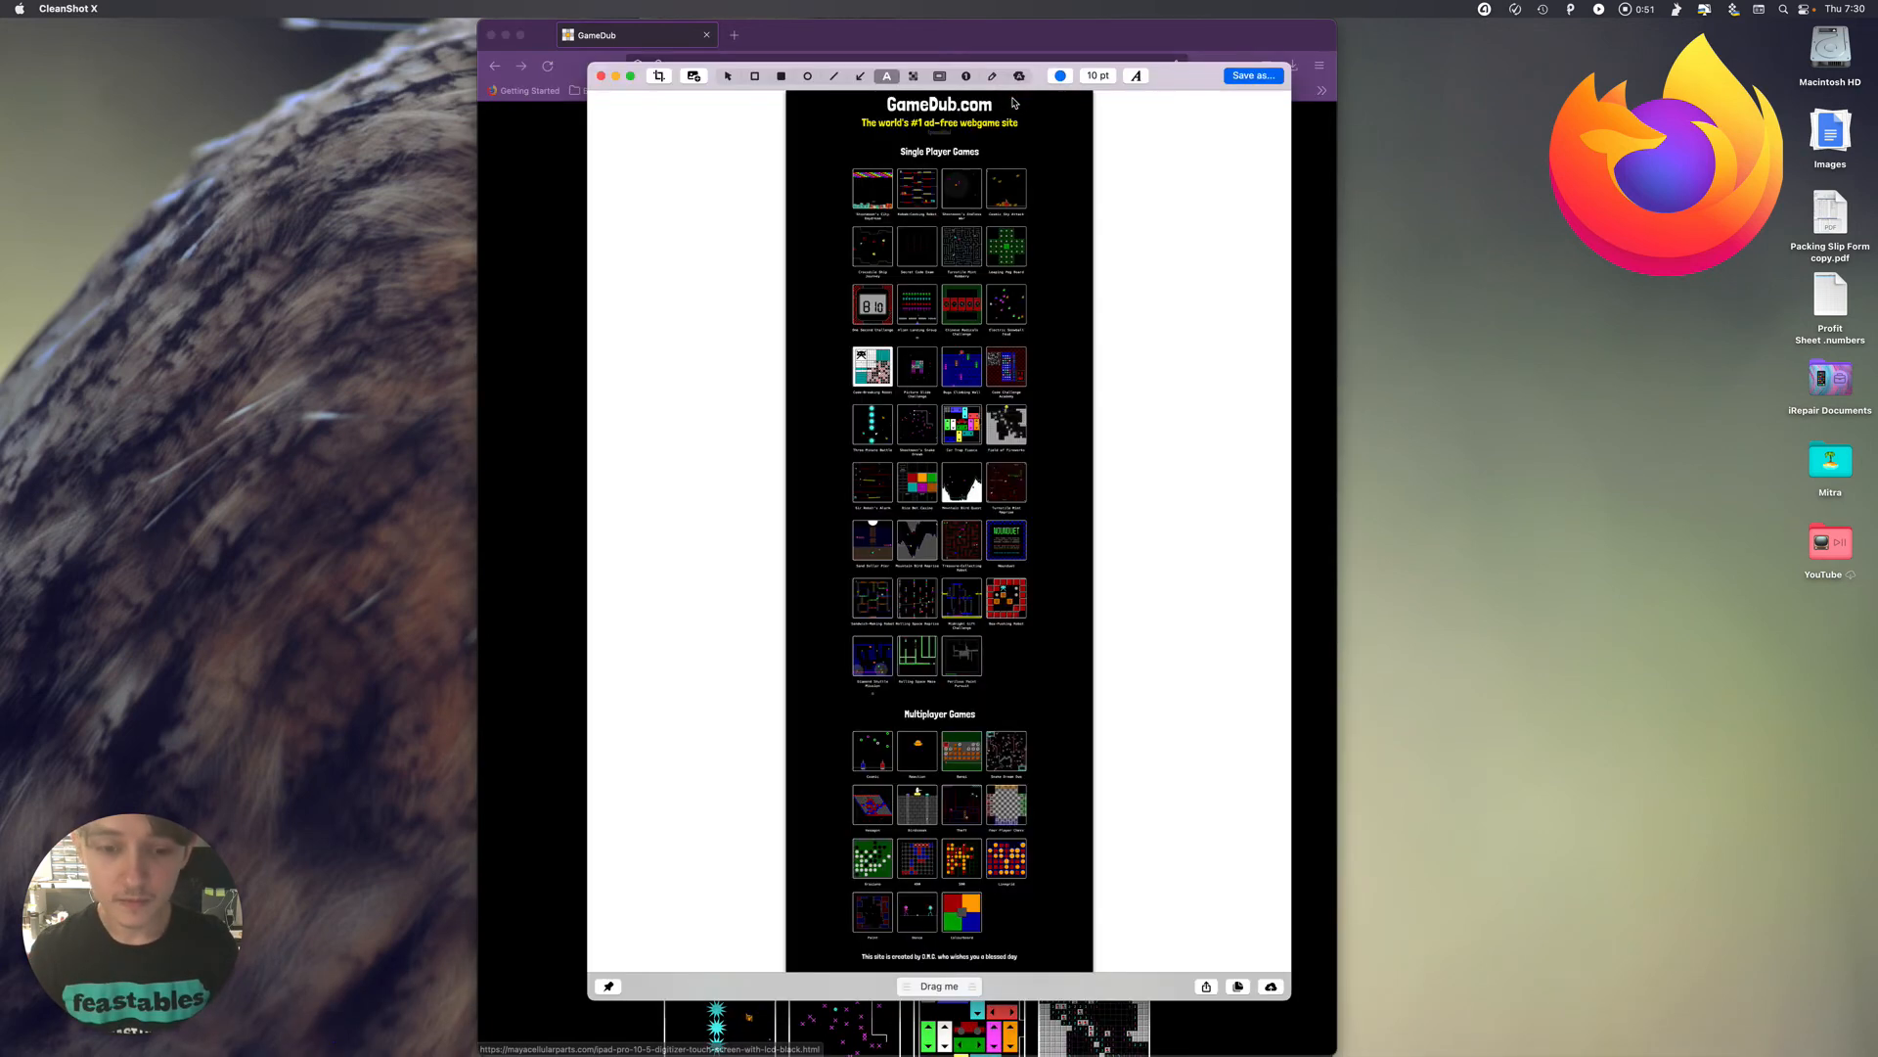